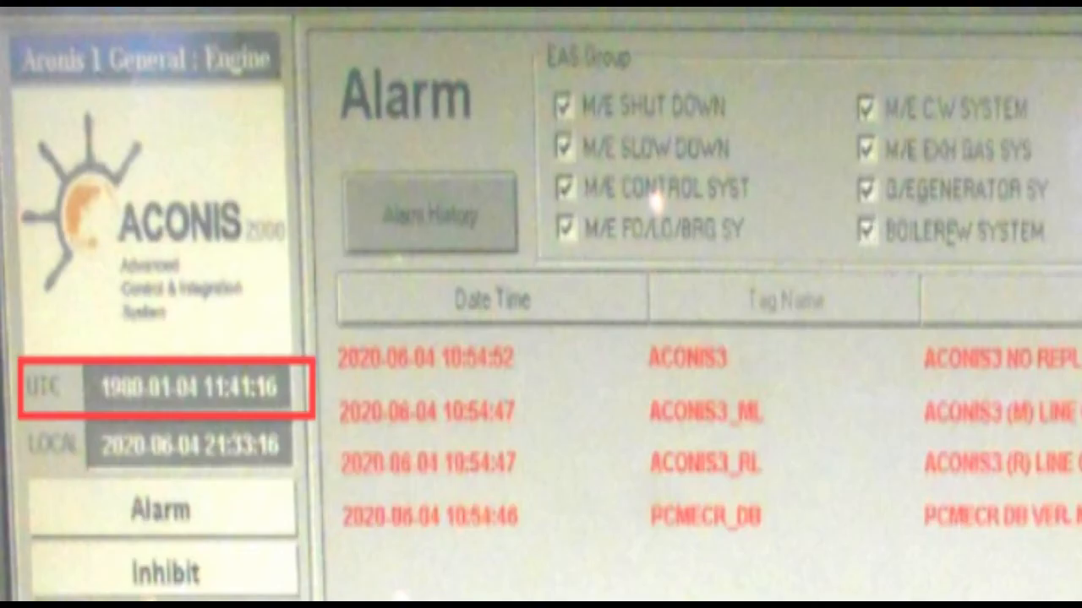
Open the Windows Date/Time Properties from the taskbar clock to correct the server time.
double_click(471, 460)
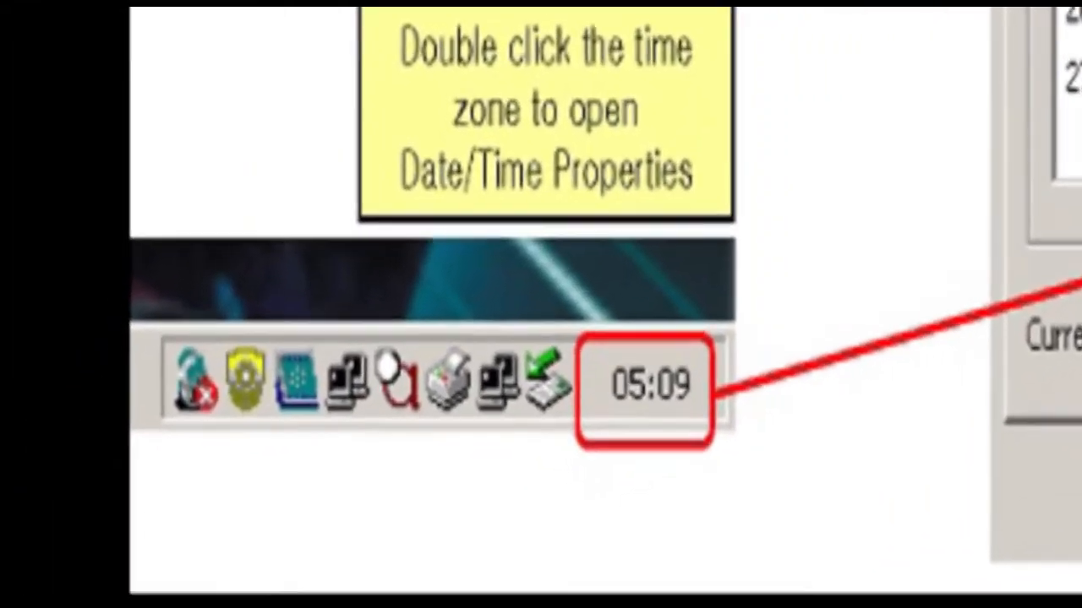
double_click(648, 385)
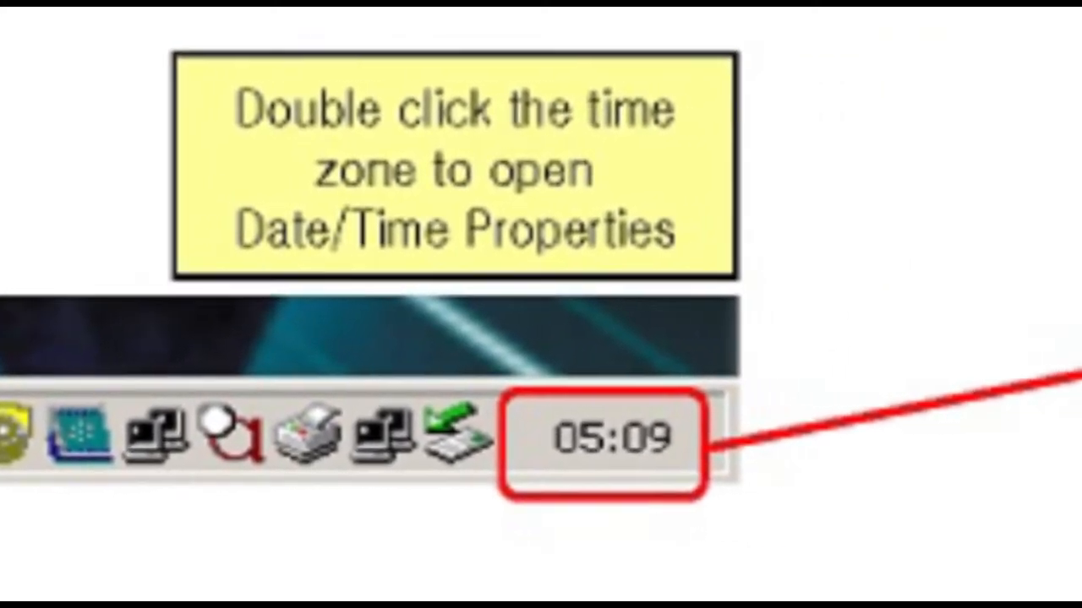
double_click(612, 440)
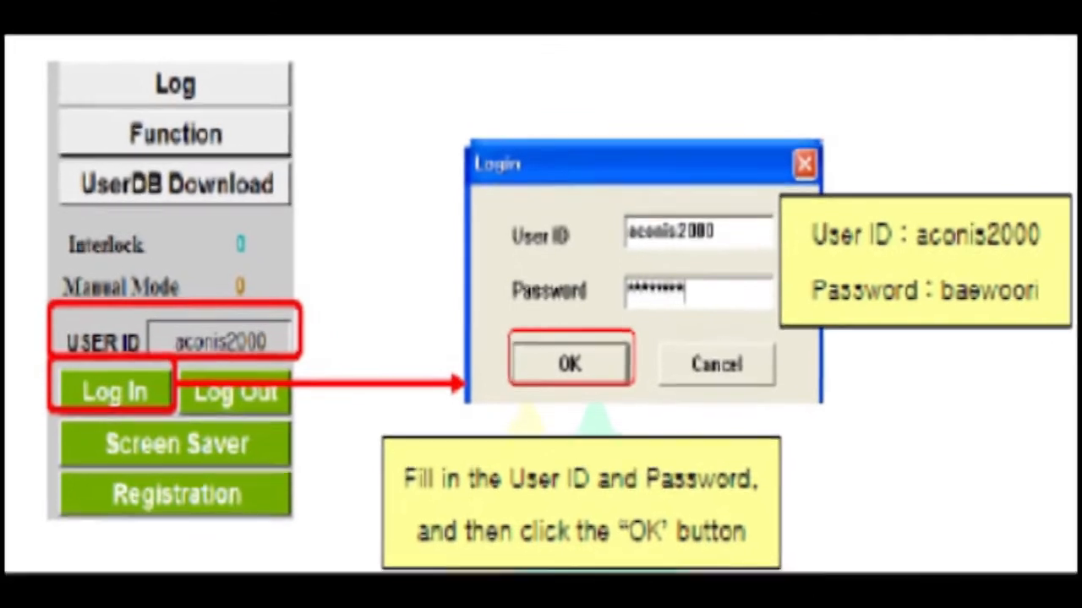
Confirm the login to ACONIS 2000 HMI with the entered user ID and password.
left_click(570, 363)
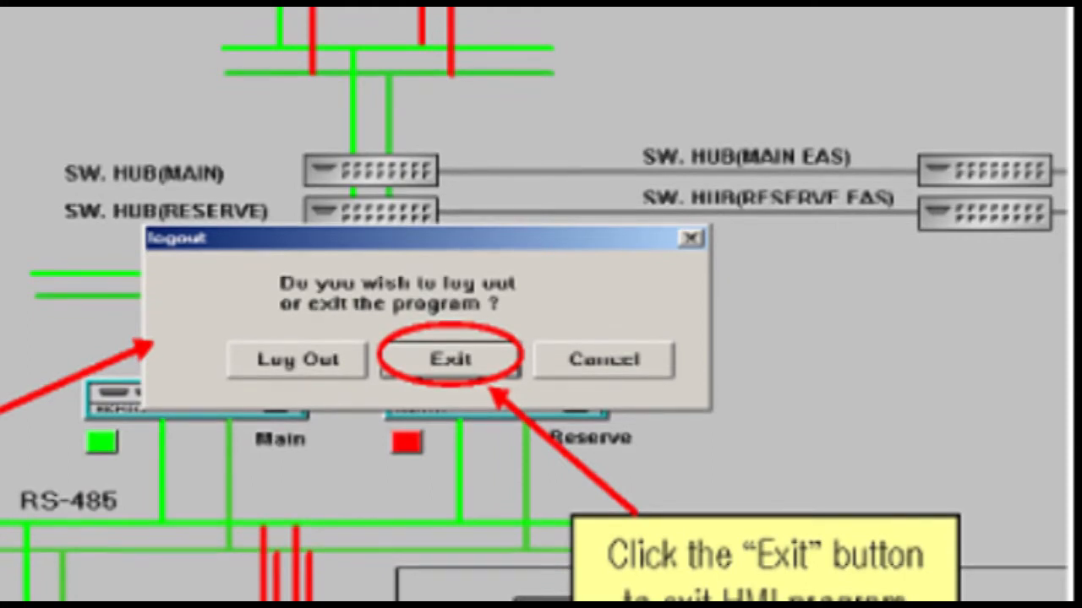
Choose Exit in the Logout dialog to close the HMI program entirely.
left_click(452, 359)
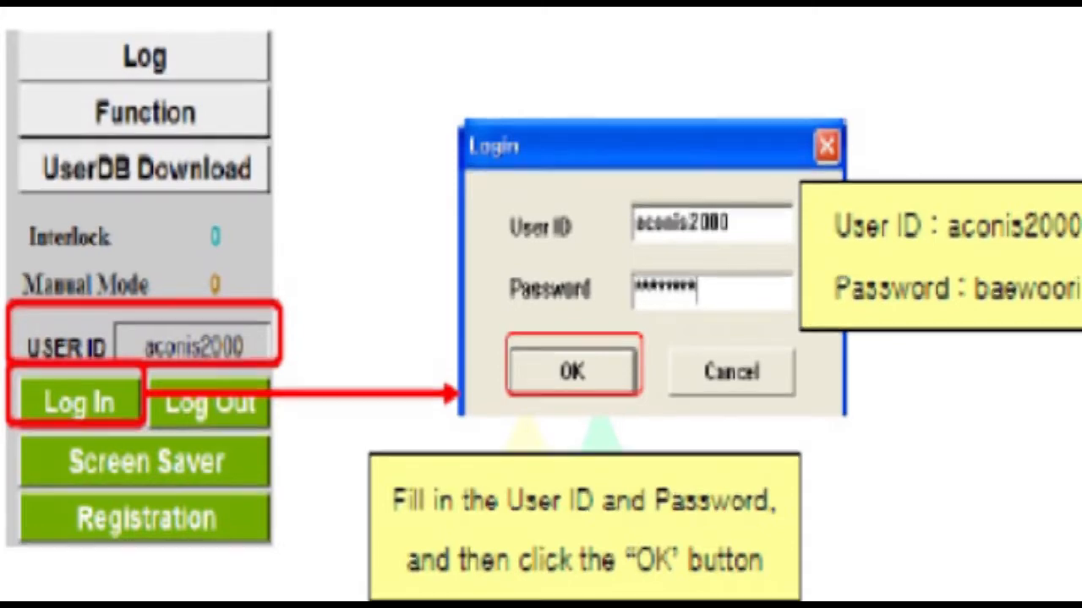
Confirm logging back in to the HMI with the filled-in credentials.
left_click(572, 371)
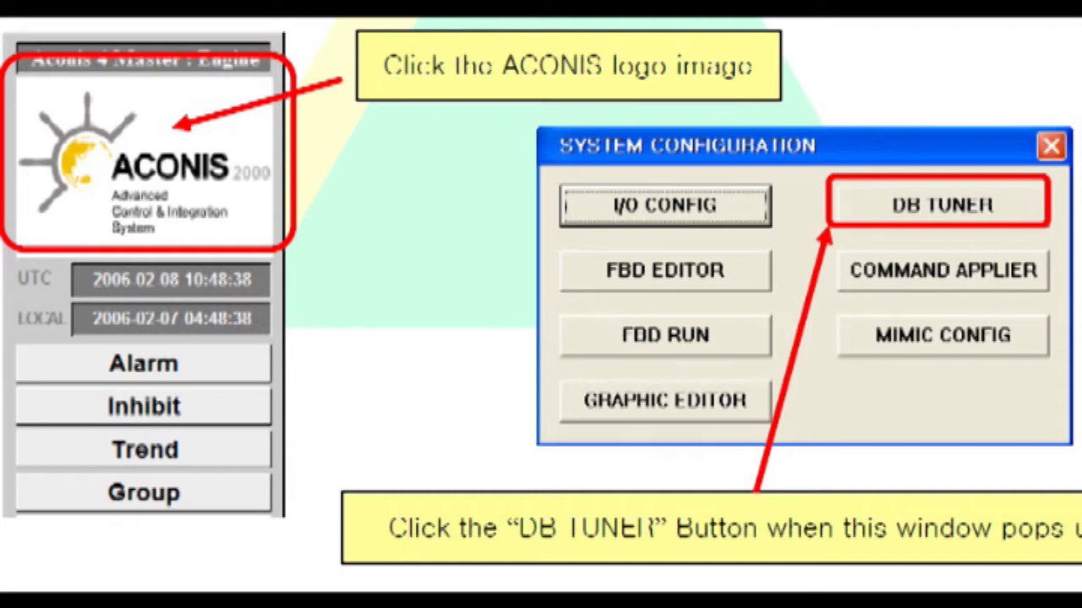
Launch DB Tuner from System Configuration and start the database download.
left_click(938, 204)
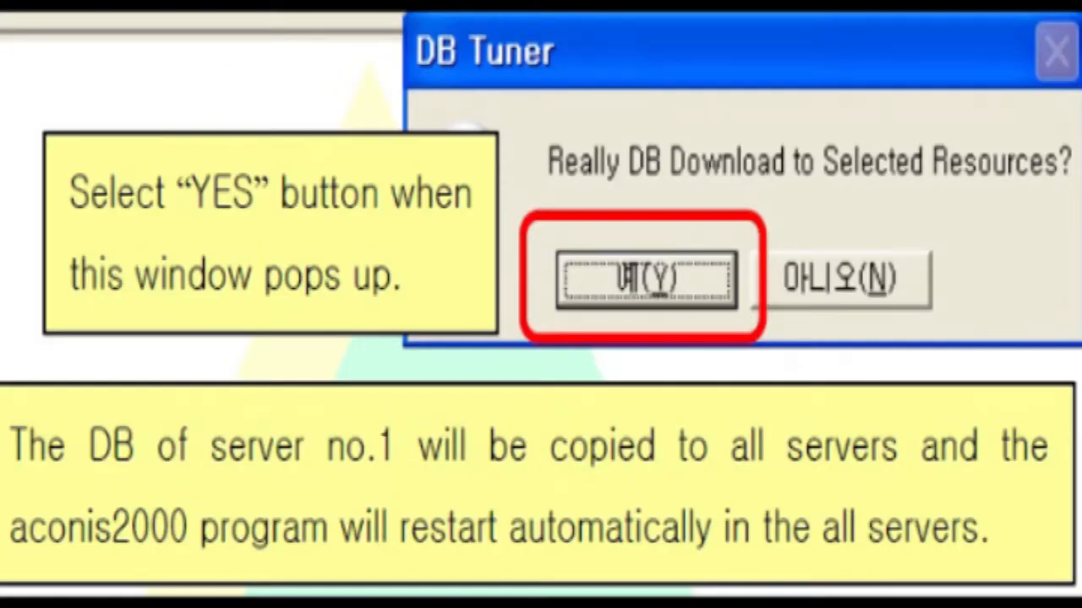
Confirm Yes (예) to download the database from server 1 to the selected resources.
left_click(646, 279)
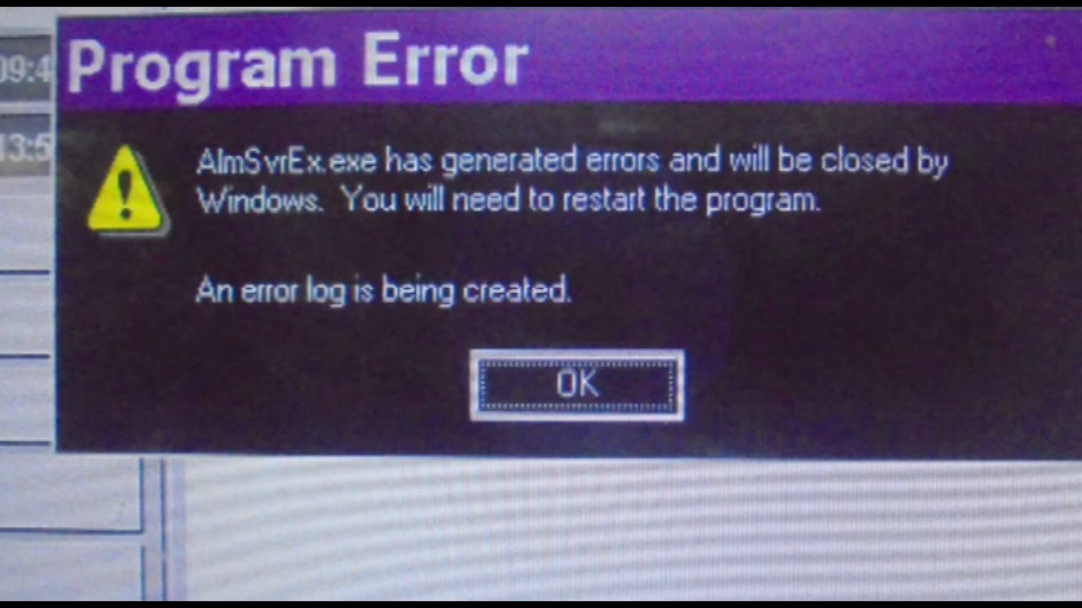
Acknowledge the AlmSvrEx.exe program error and return to the HMI screen.
left_click(577, 383)
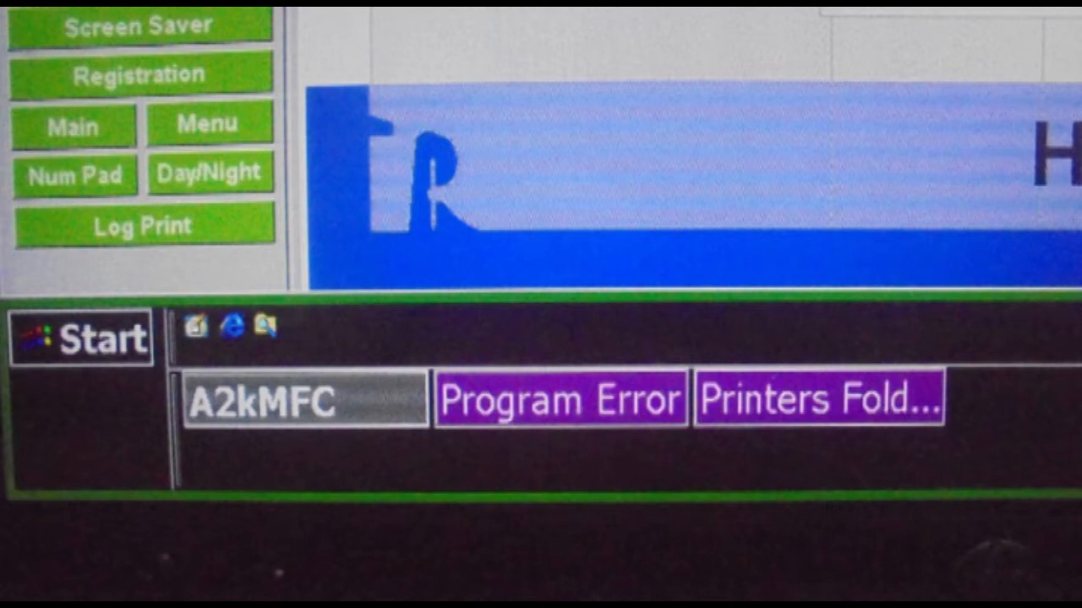
left_click(560, 398)
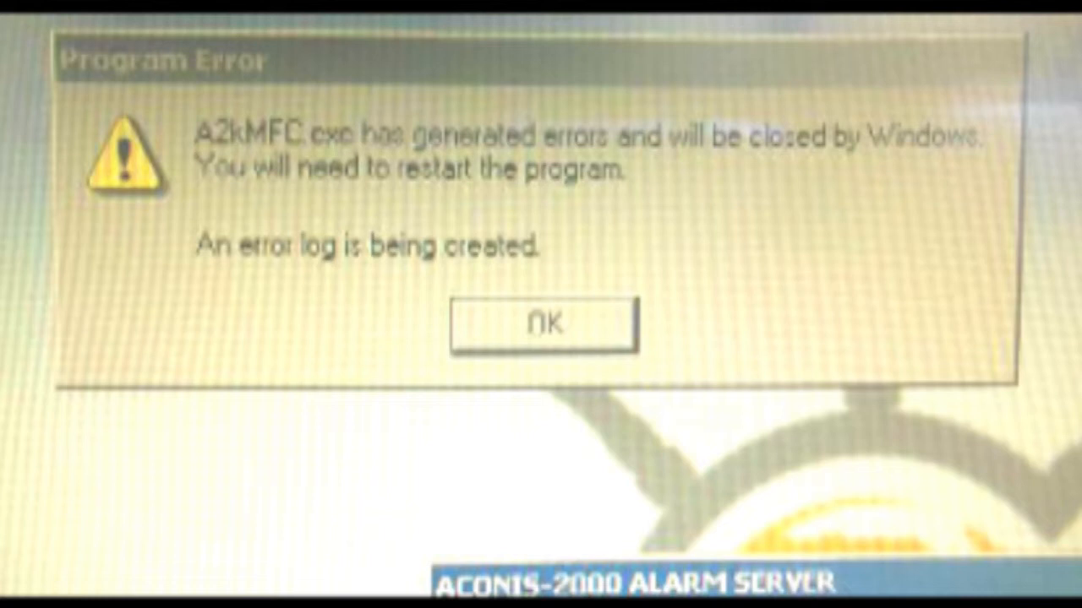
Dismiss the A2kMFC.exe program error message.
left_click(542, 323)
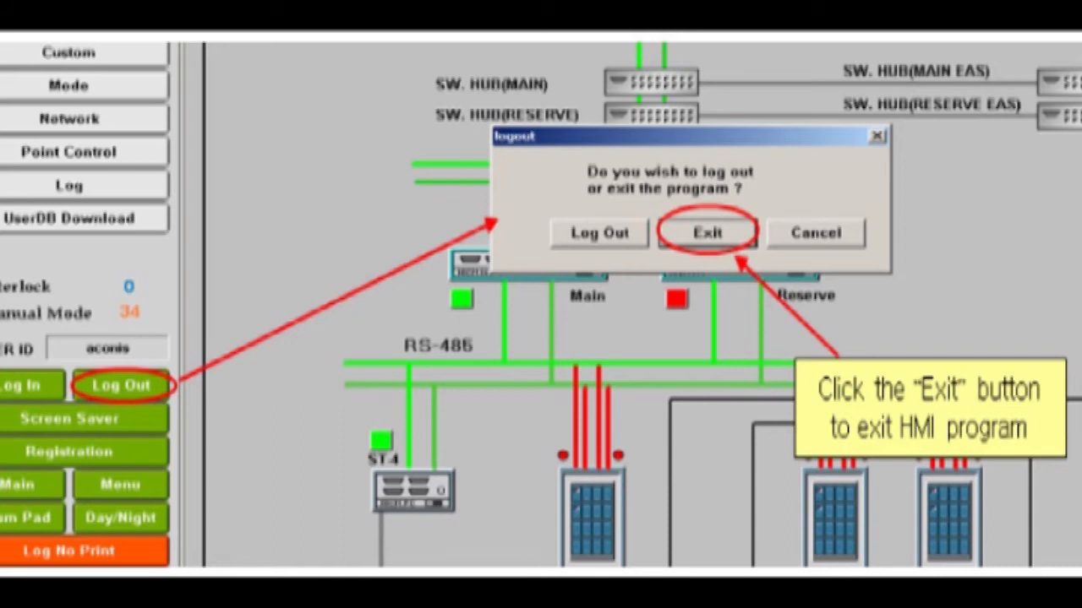
Exit the HMI program and close the AlmSvrEx and LogSvrEx alarm servers.
left_click(708, 233)
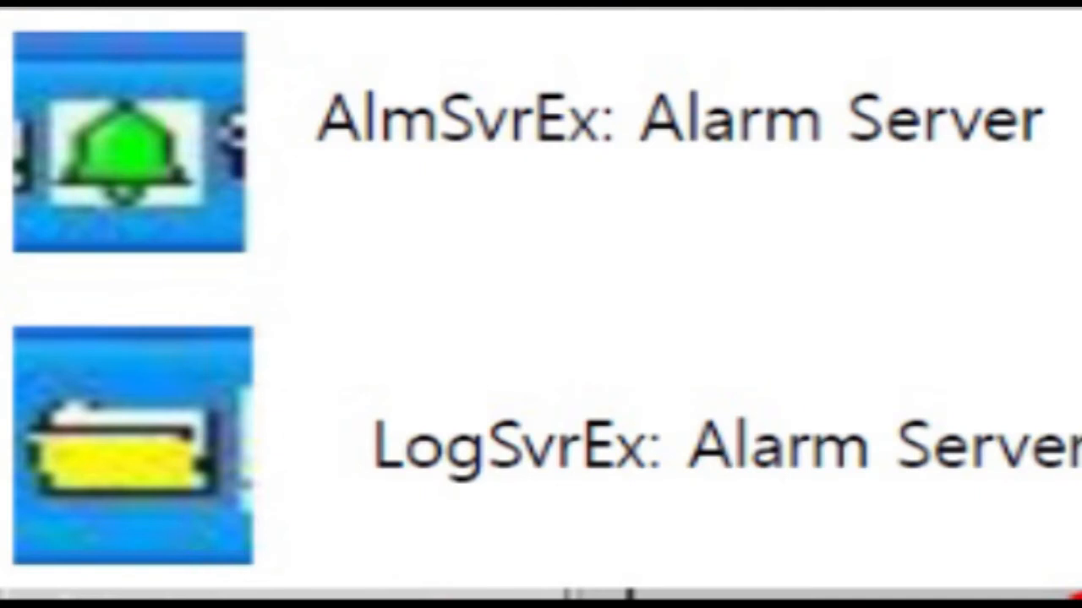
left_click(51, 566)
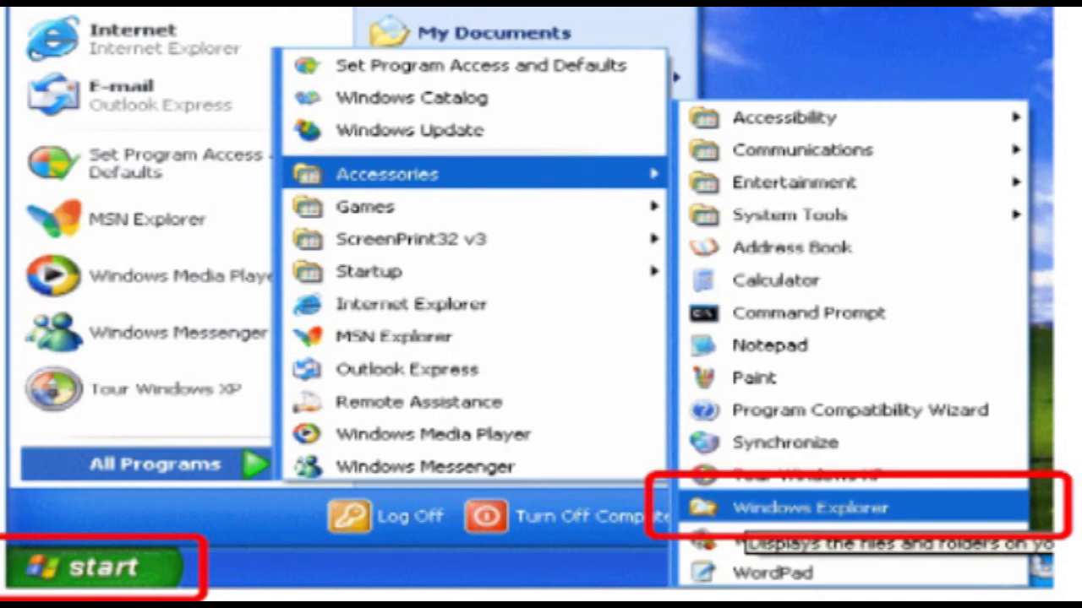
Launch Windows Explorer from the Accessories menu.
left_click(809, 507)
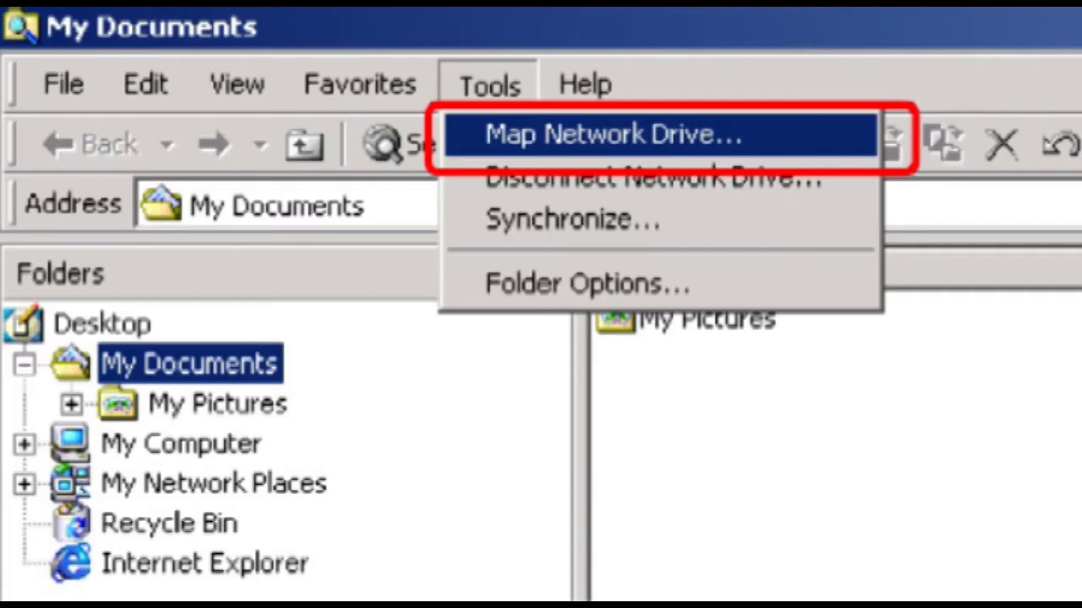
Map a network drive from the Network context menu in Windows Explorer.
left_click(610, 135)
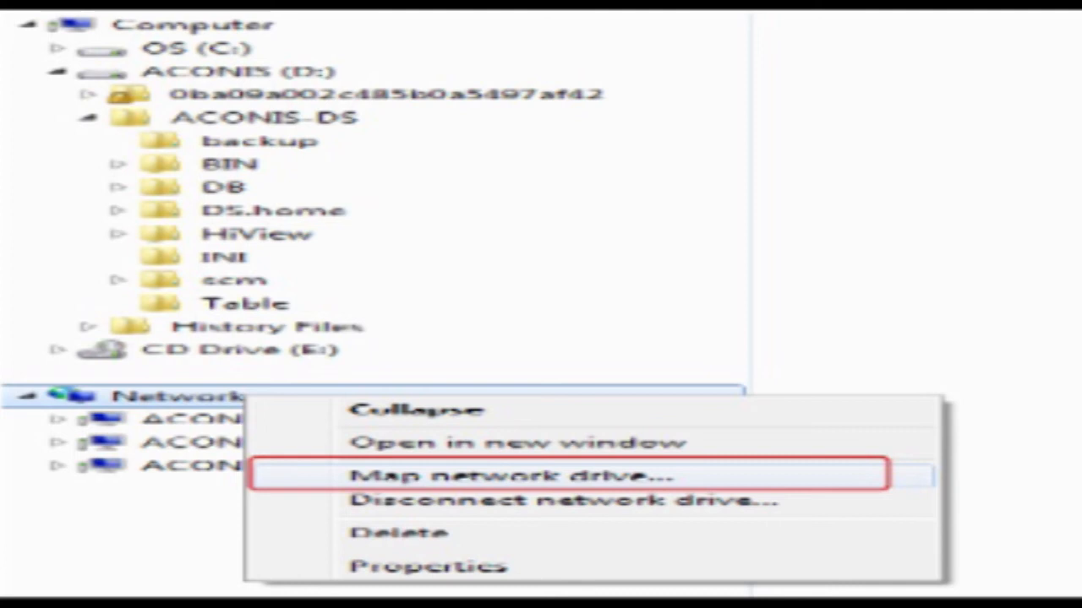
left_click(512, 474)
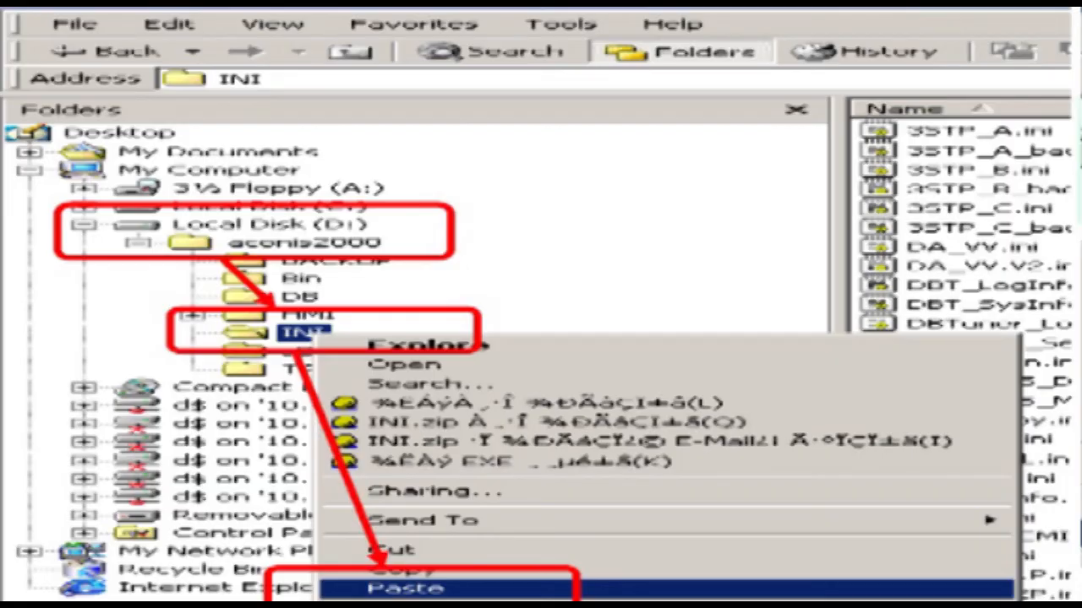
Paste the copied files into D:\aconis2000\INI, then confirm Restart in the Shut Down dialog.
left_click(408, 587)
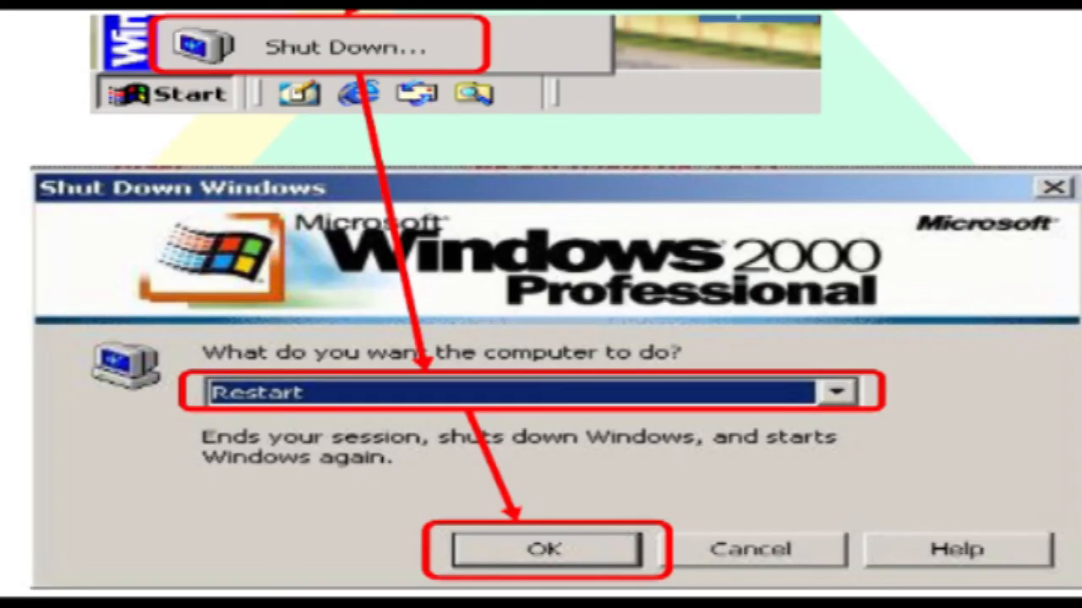
left_click(545, 549)
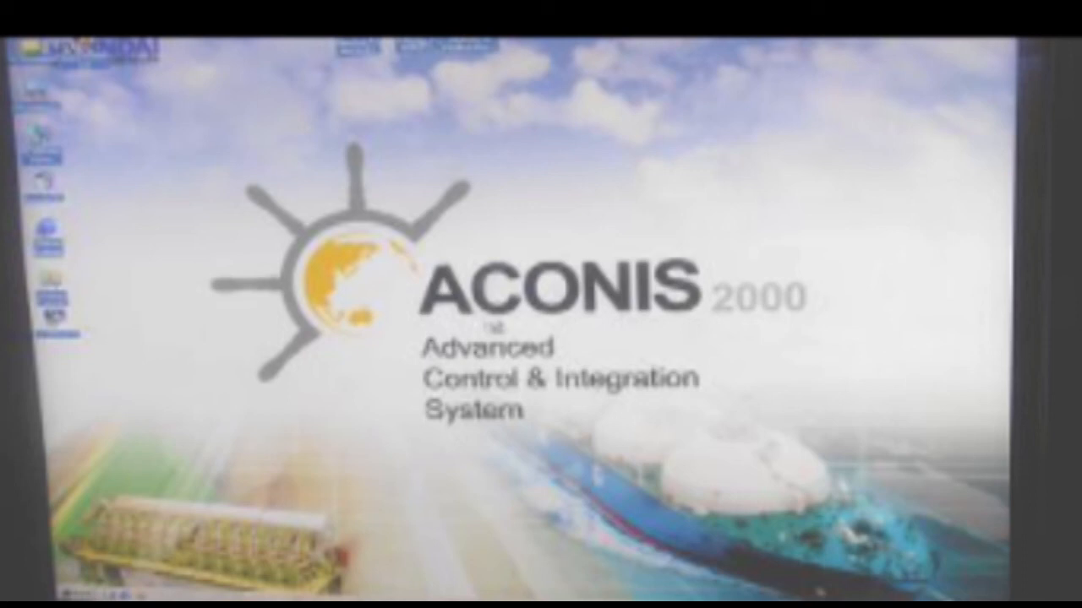